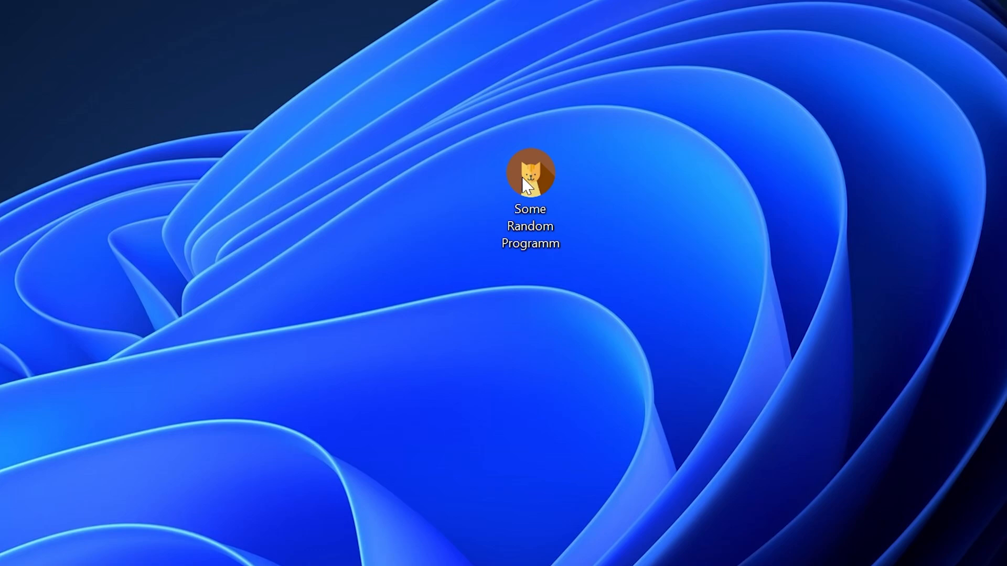
Download irrklang.dll (32-Bit).zip from the STS irrklang page in Chrome
{"action": "double_click", "coordinate": [531, 174]}
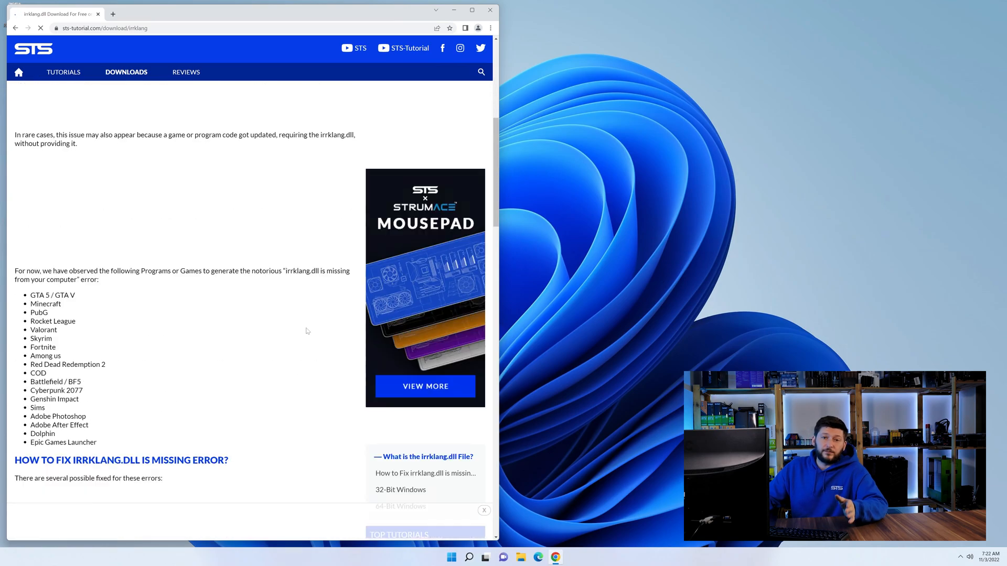
{"action": "scroll", "scroll_direction": "down", "scroll_amount": 3}
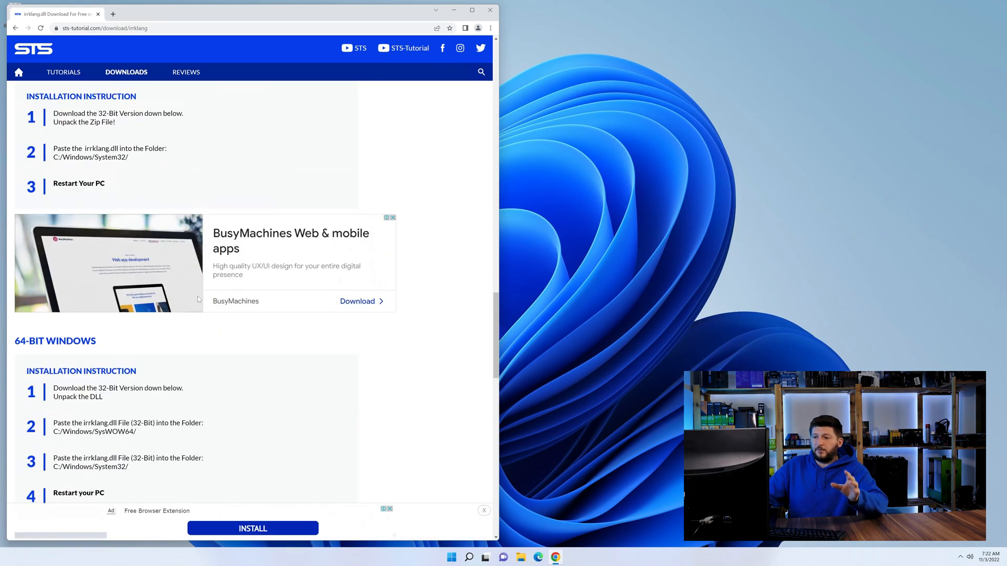
{"action": "scroll", "scroll_direction": "down", "scroll_amount": 3}
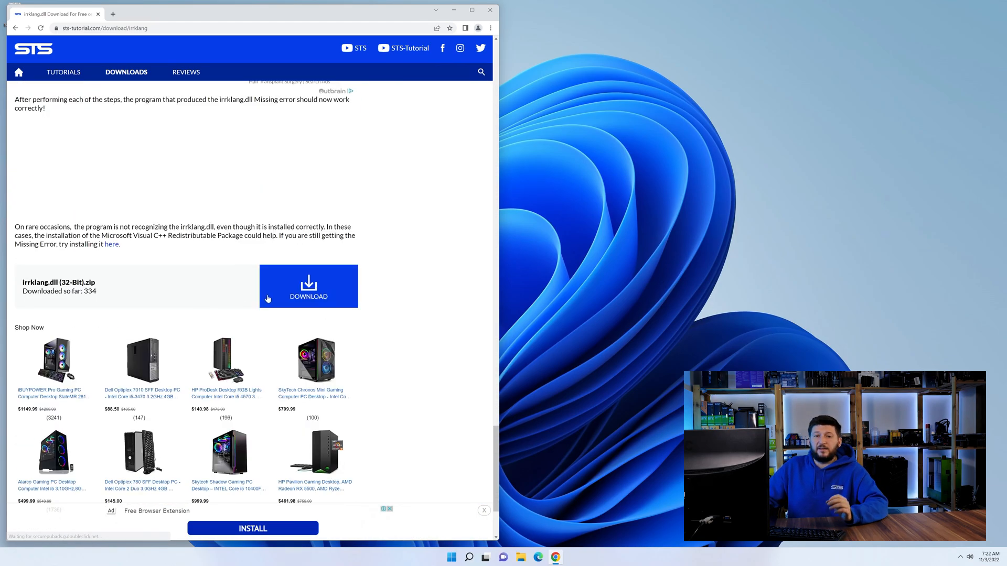
{"action": "left_click", "coordinate": [308, 286]}
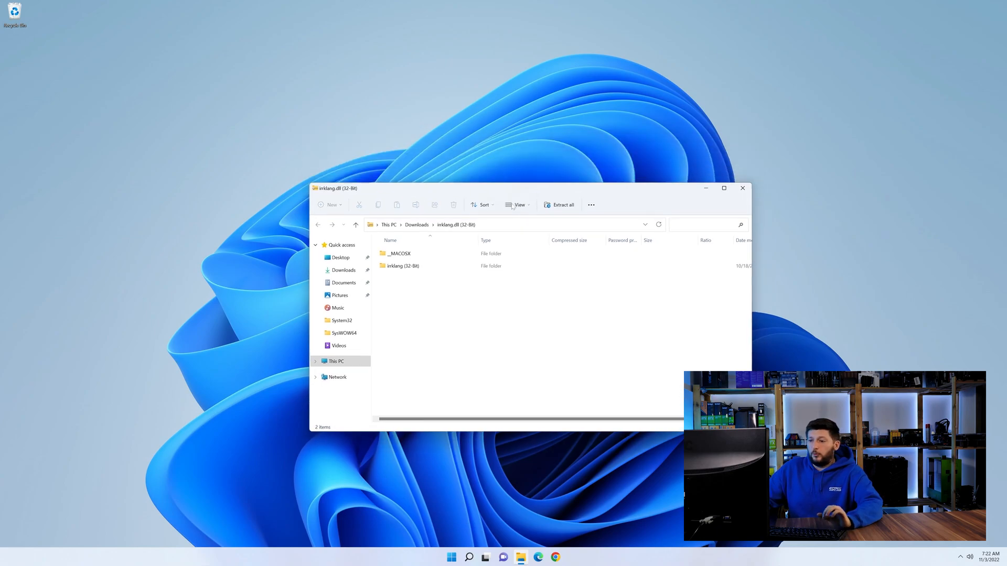
Open the zip's irrklang (32-Bit) folder and browse a second window to C:\Windows, selecting irrklang.dll
{"action": "double_click", "coordinate": [403, 265]}
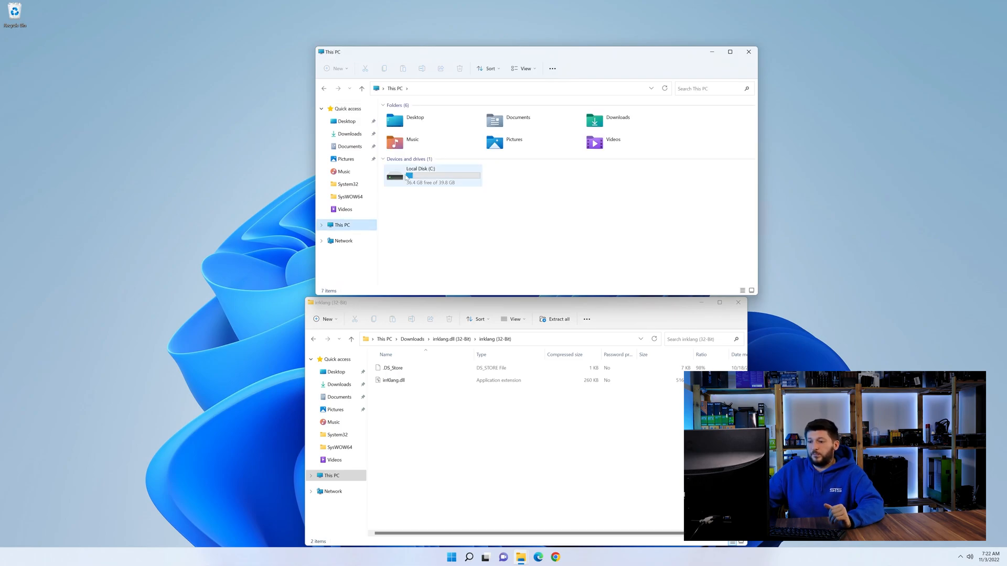
{"action": "double_click", "coordinate": [421, 176]}
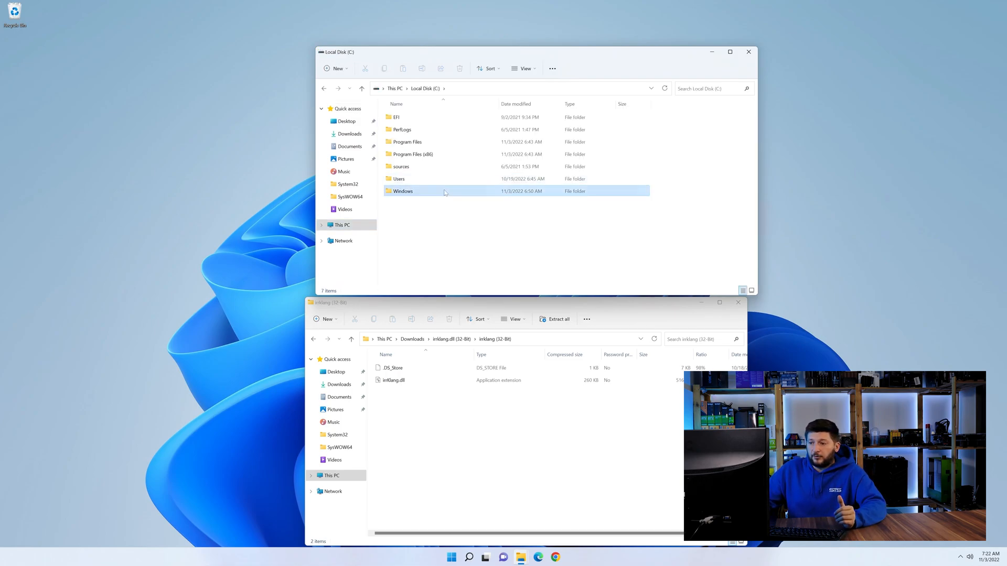
{"action": "double_click", "coordinate": [403, 190]}
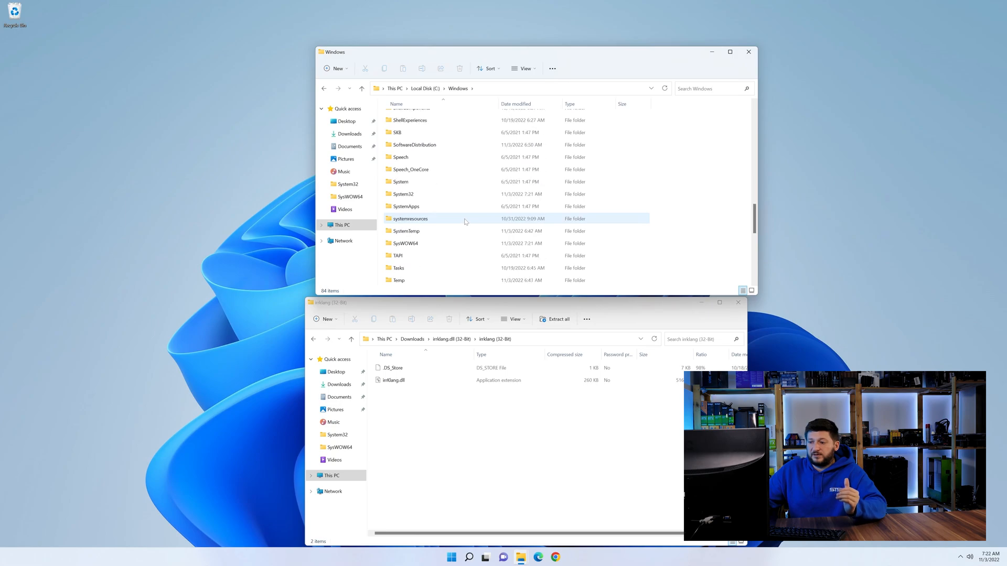
{"action": "left_click", "coordinate": [405, 243]}
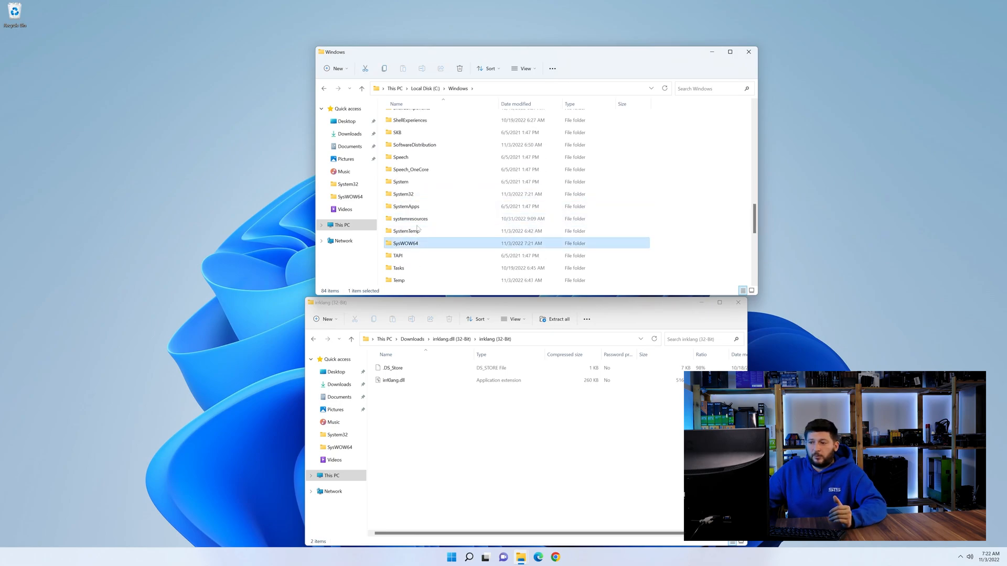
{"action": "left_click", "coordinate": [403, 194]}
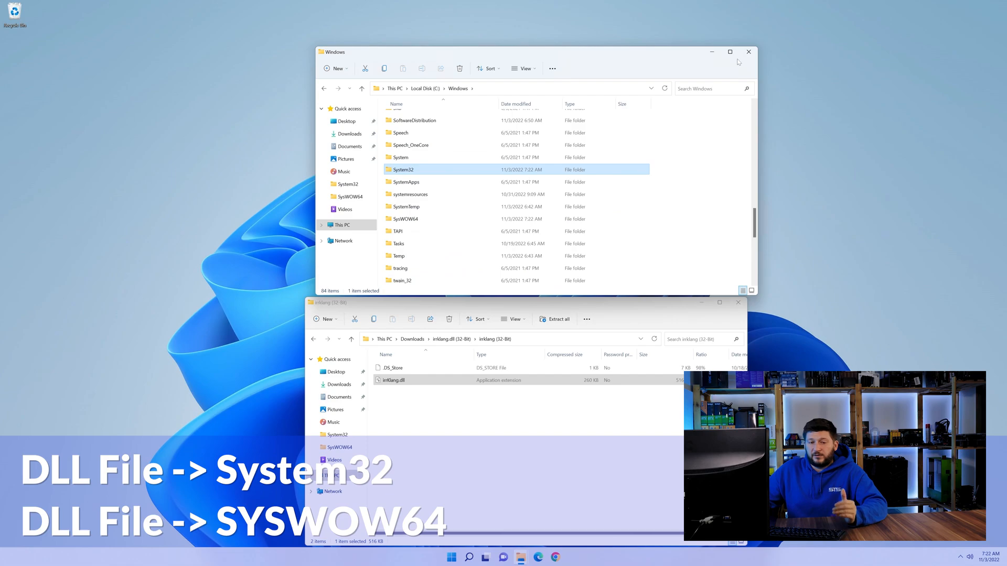
Close the Windows folder window and the irrklang (32-Bit) window
{"action": "left_click", "coordinate": [748, 52]}
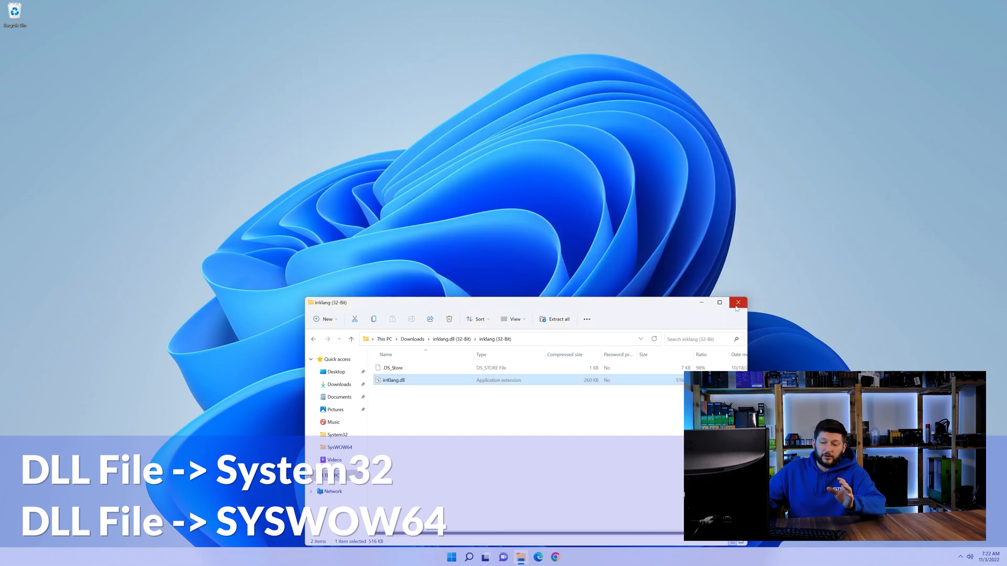
{"action": "left_click", "coordinate": [738, 302]}
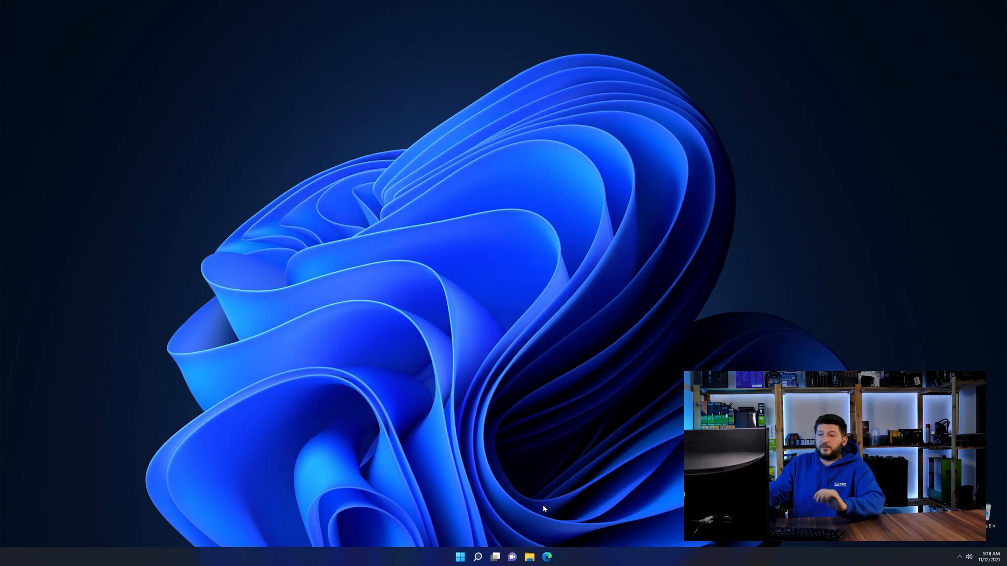
Open Edge on the STS Visual C++ Redistributable 2019 page and scroll to the downloads
{"action": "left_click", "coordinate": [562, 557]}
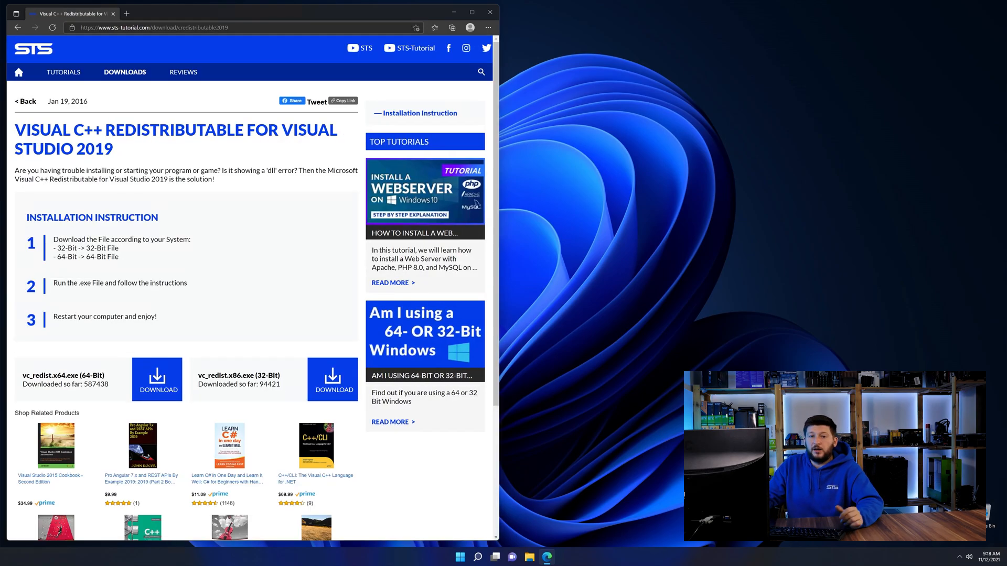
{"action": "scroll", "scroll_direction": "down", "scroll_amount": 3}
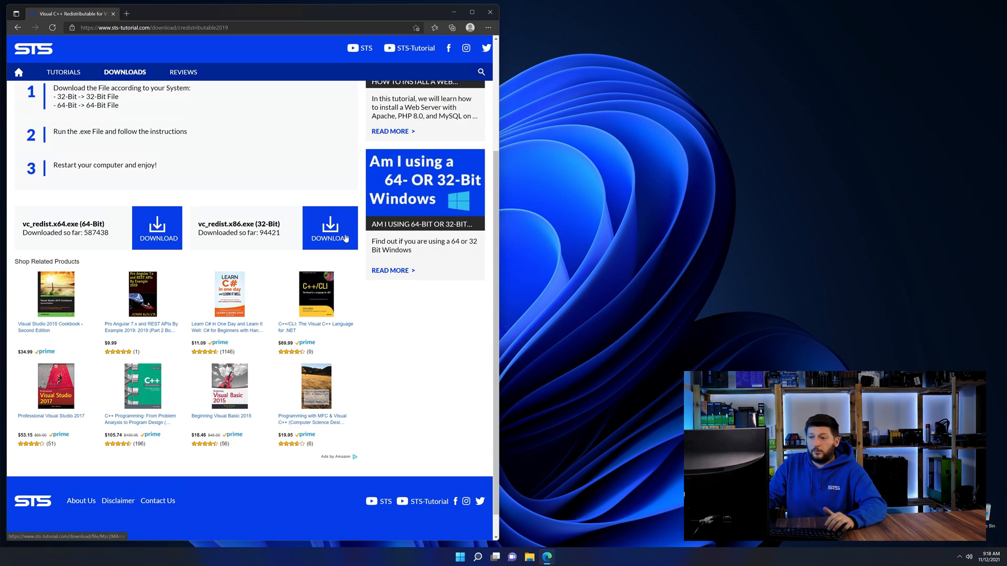
{"action": "scroll", "scroll_direction": "down", "scroll_amount": 3}
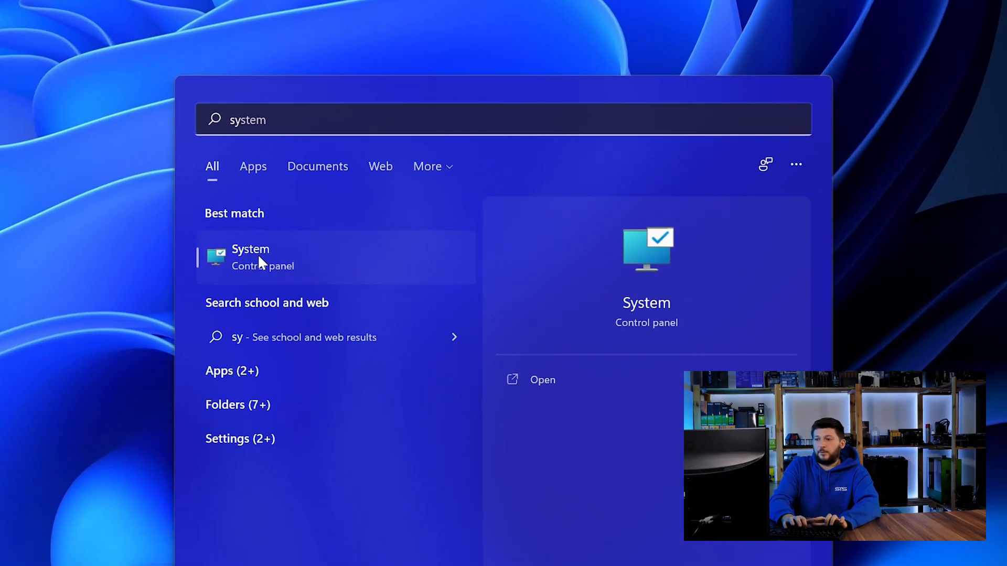
{"action": "mouse_move", "coordinate": [293, 266]}
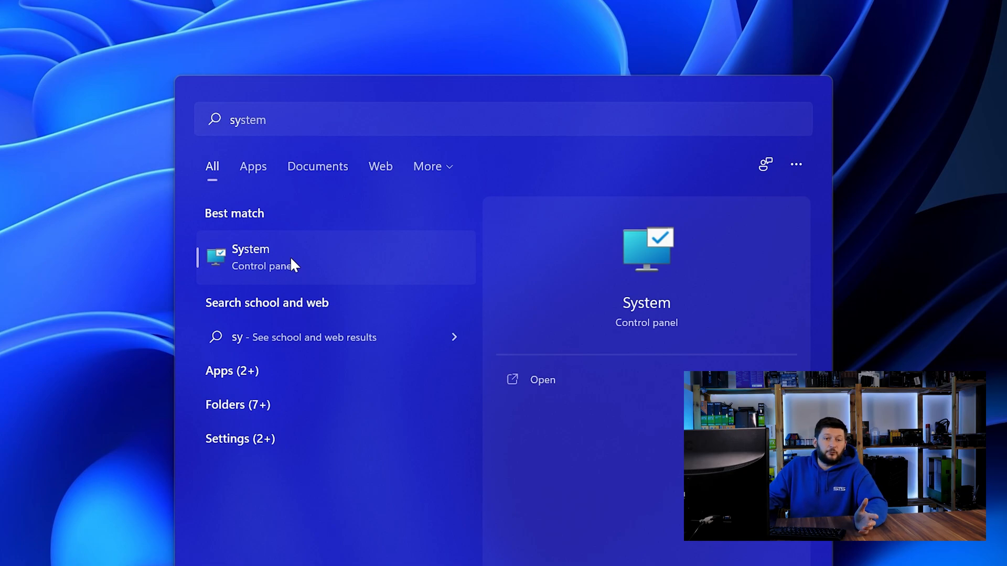
Open Settings > System > About to confirm a 64-bit OS on an x64 processor
{"action": "left_click", "coordinate": [250, 257]}
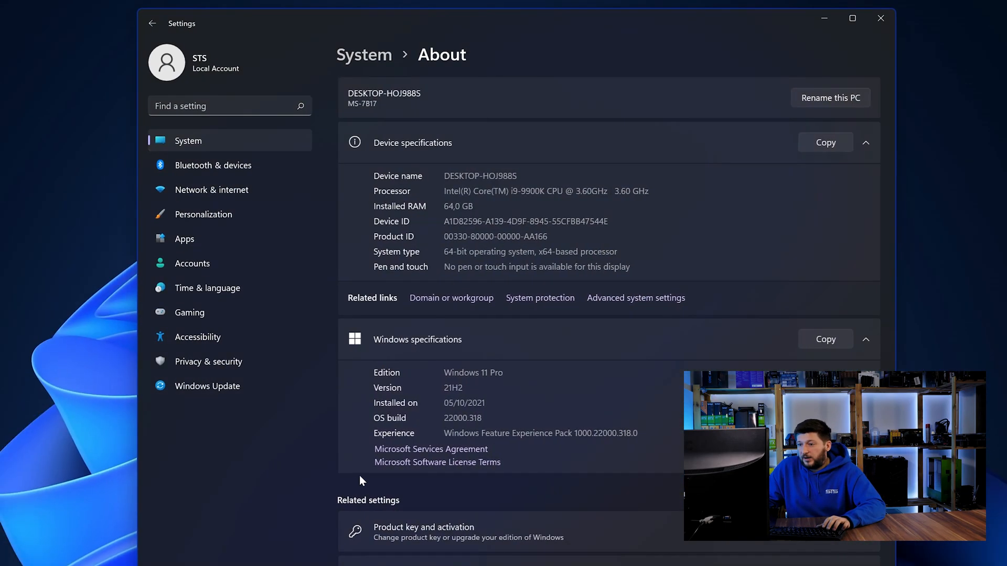
{"action": "mouse_move", "coordinate": [431, 227]}
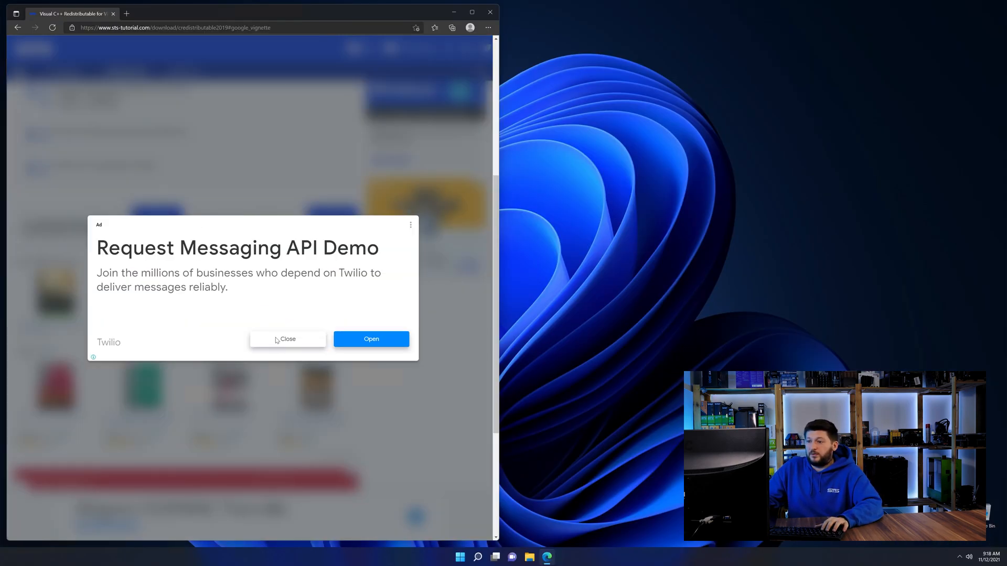
Dismiss the ad pop-up and run the downloaded VC_redist.x64.exe installer
{"action": "left_click", "coordinate": [287, 339]}
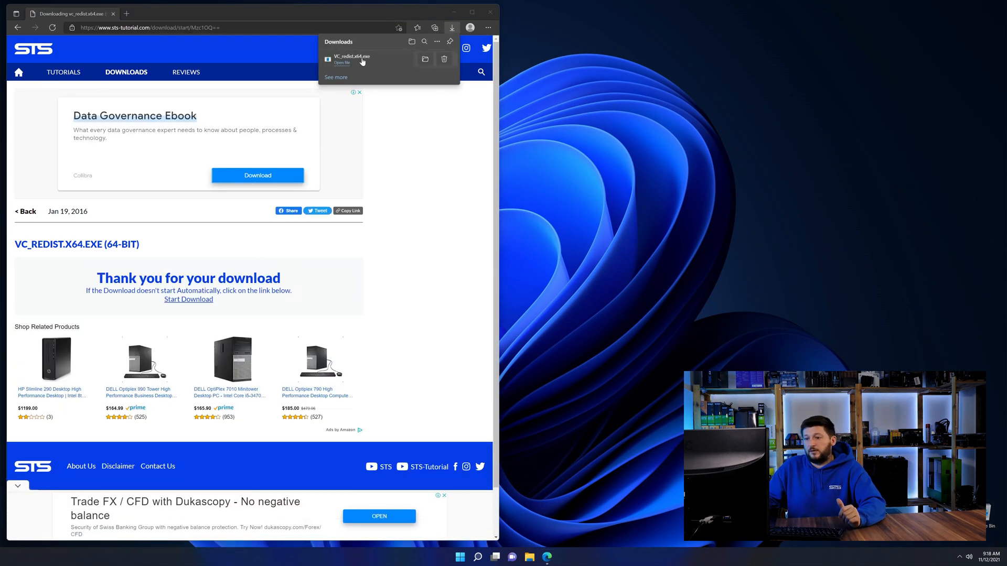
{"action": "left_click", "coordinate": [344, 62]}
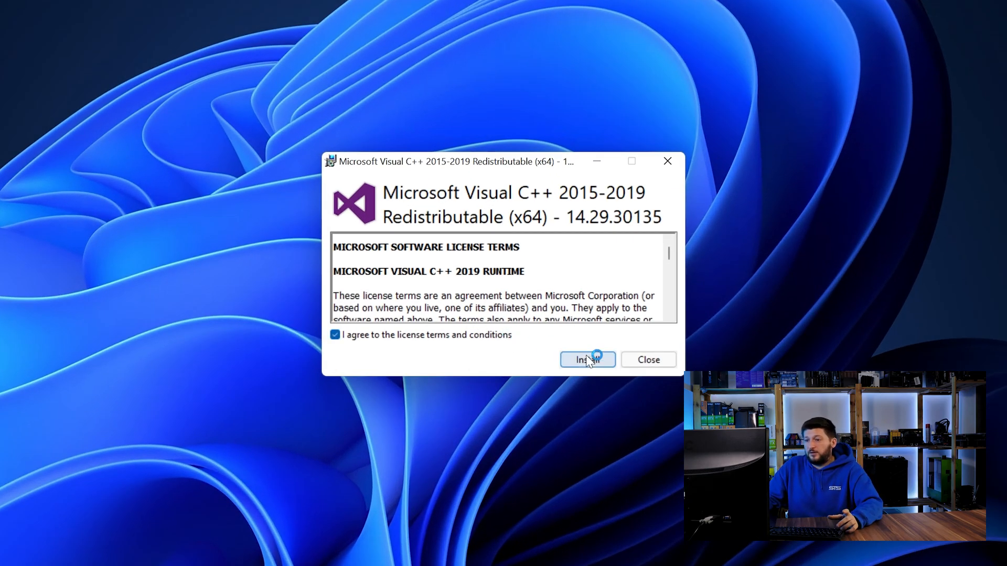
Accept the license terms and install the x64 Visual C++ 2015-2019 Redistributable
{"action": "left_click", "coordinate": [586, 359]}
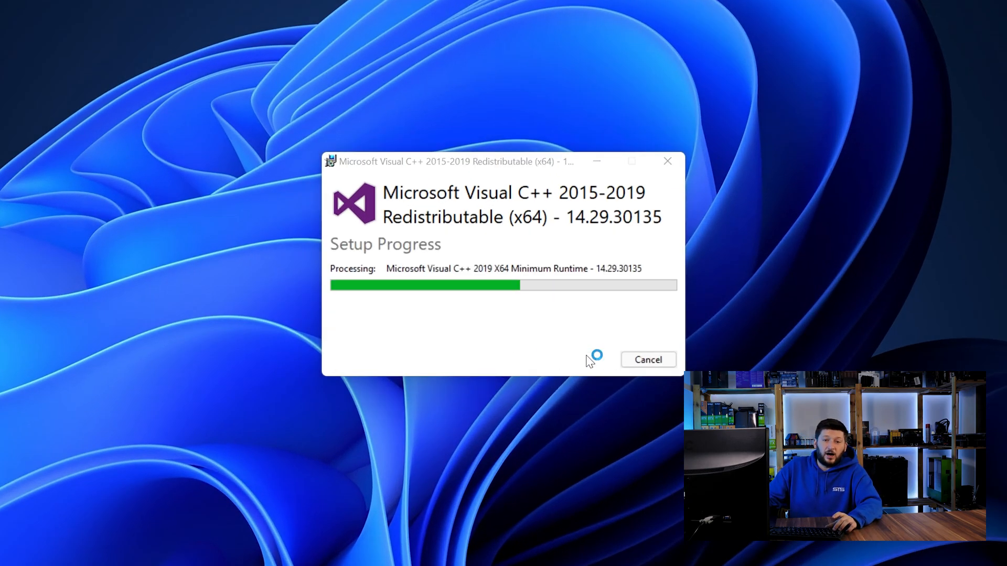
{"action": "mouse_move", "coordinate": [638, 475]}
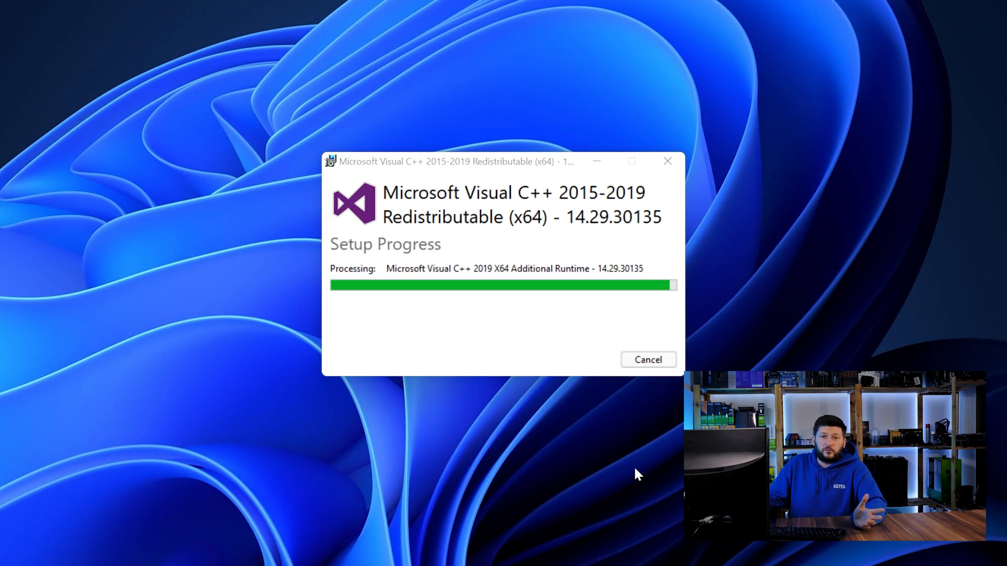